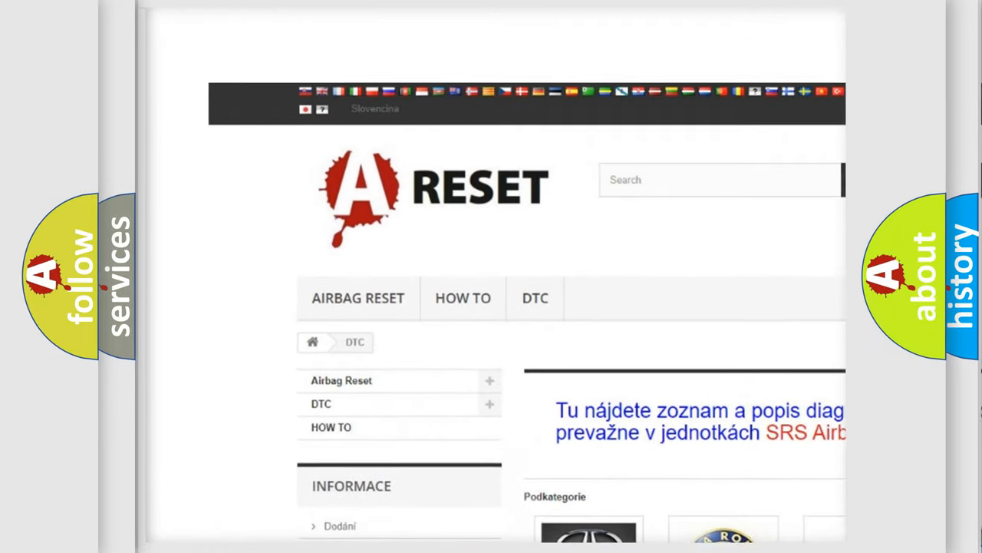
scroll("down", 3)
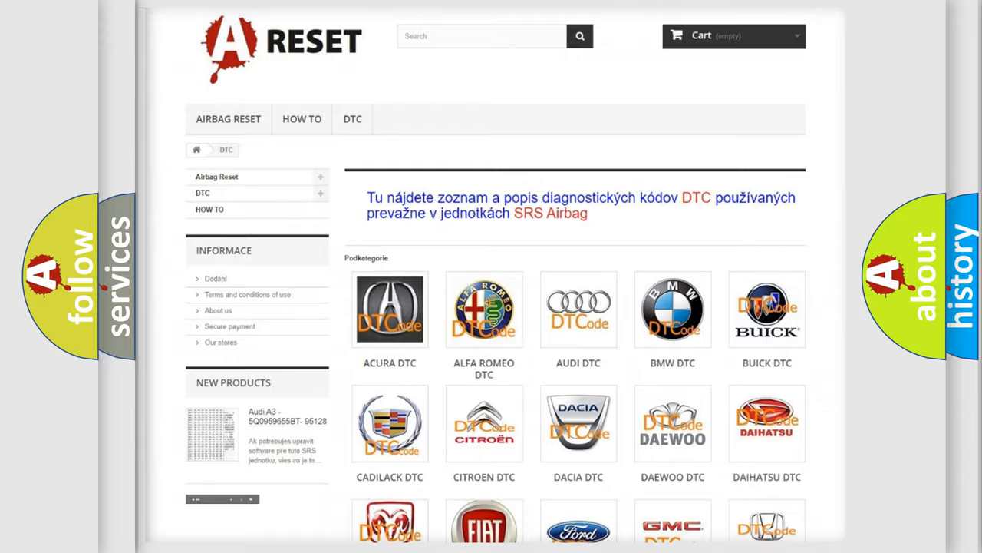
scroll("down", 3)
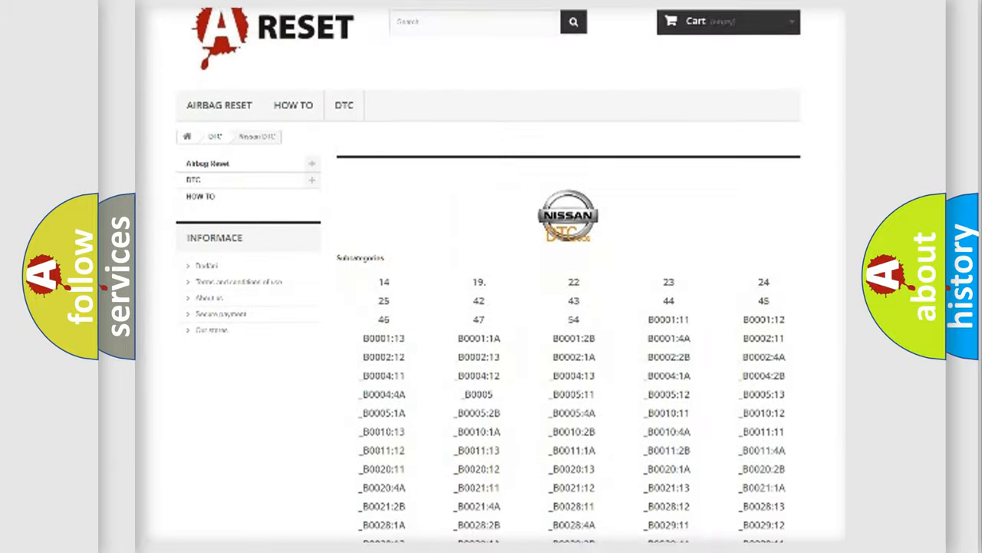
scroll("down", 3)
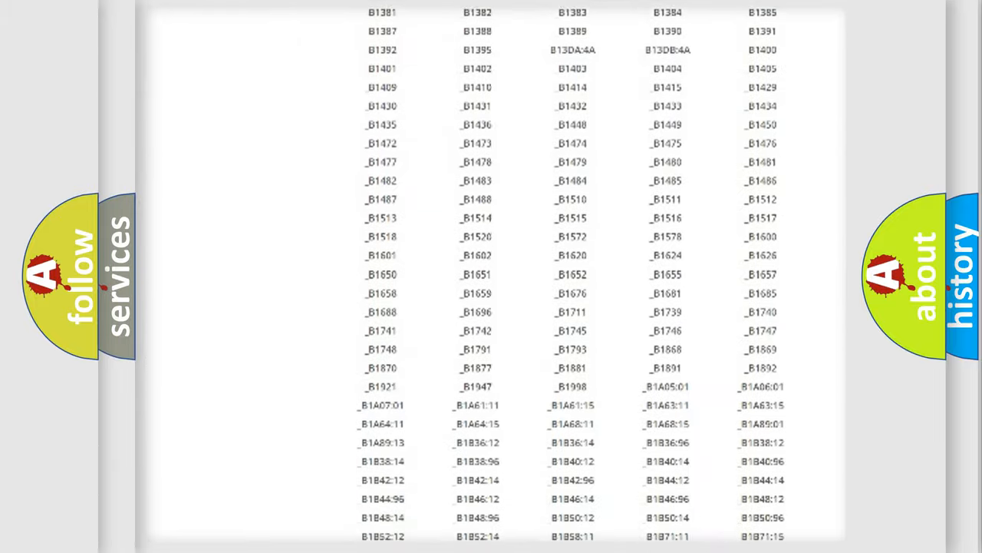